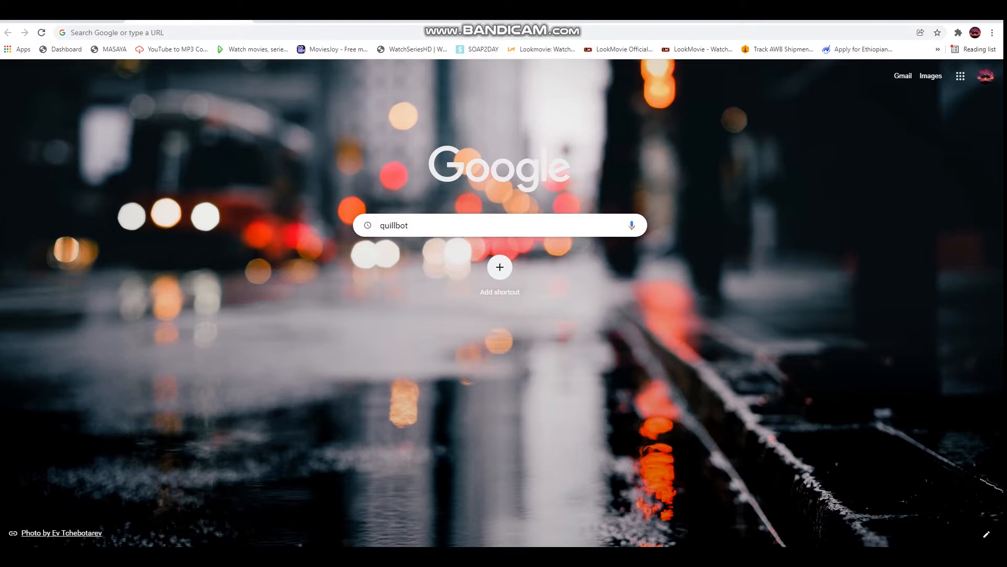
# Step: Search Google for 'quillbot' and follow the 'Paraphrasing Tool | QuillBot AI' result
pyautogui.press('Return')
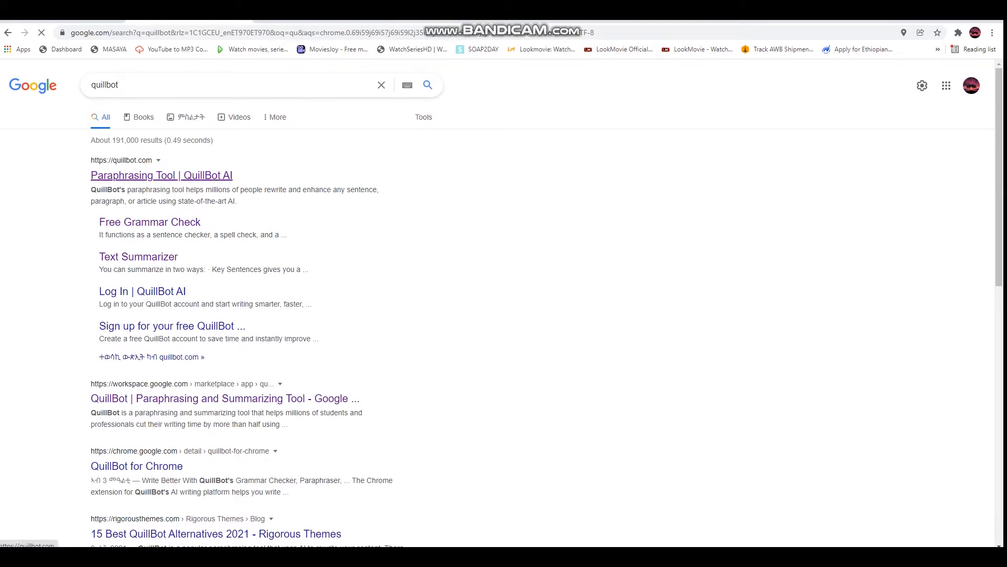
pyautogui.click(161, 175)
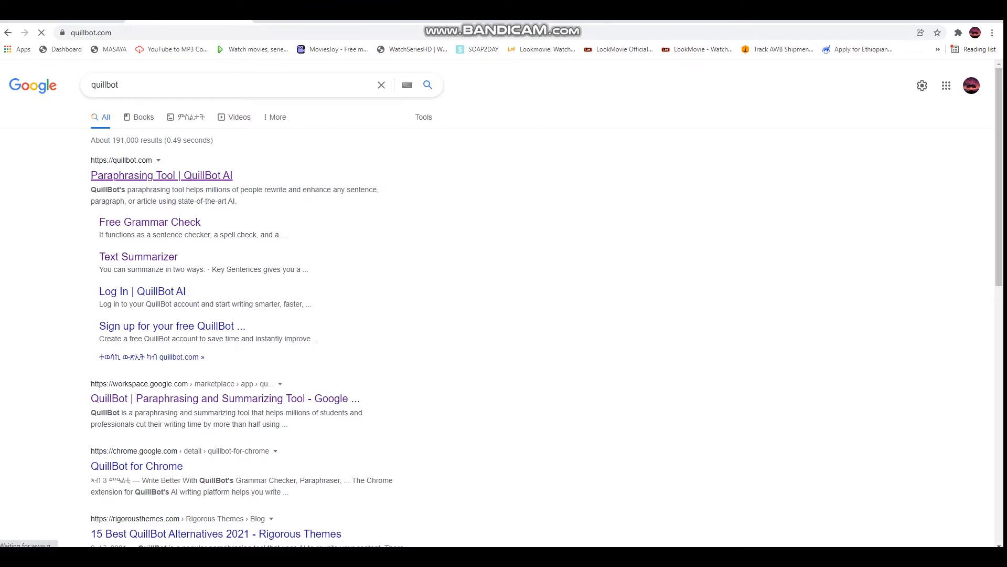
# Step: Browse QuillBot's Grammar Checker and then its empty Summarizer from the top navigation
pyautogui.click(161, 175)
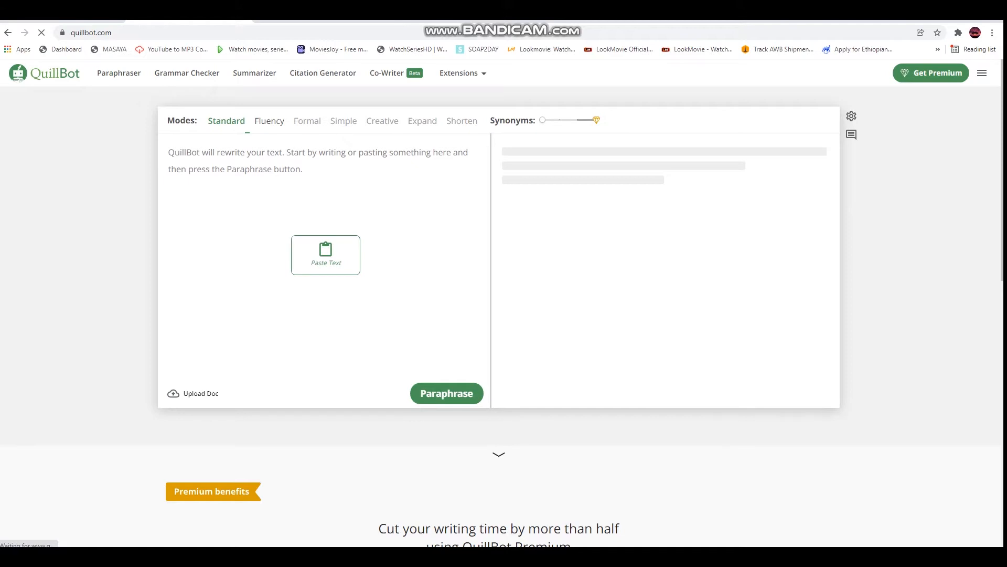
pyautogui.click(187, 72)
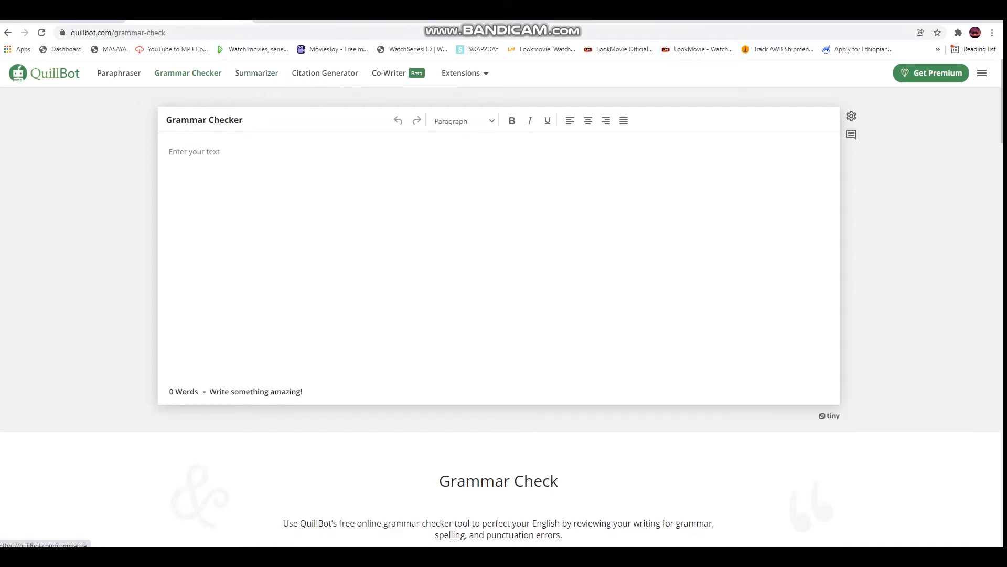
pyautogui.click(256, 73)
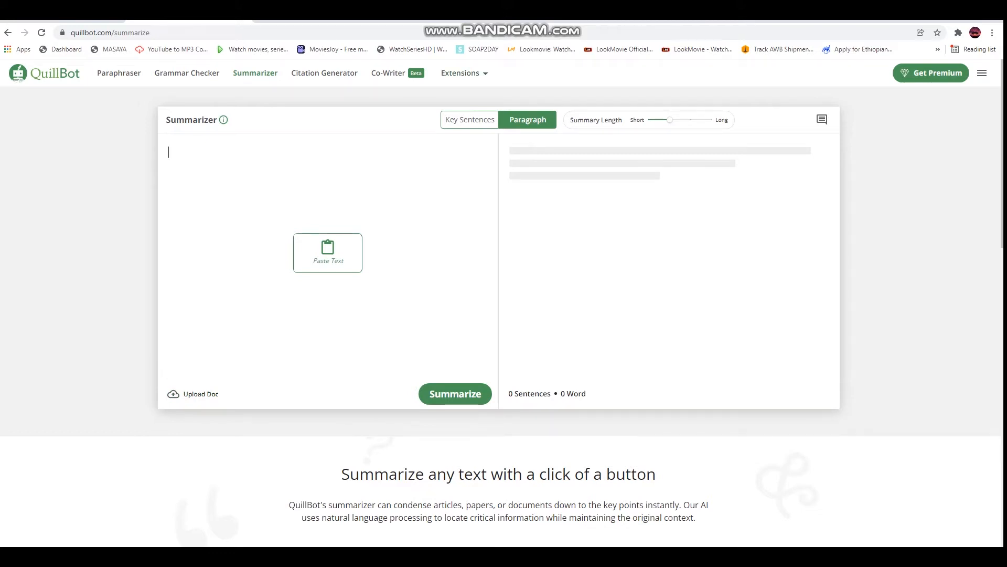
# Step: Return to QuillBot's empty Paraphraser from the navigation bar
pyautogui.click(460, 72)
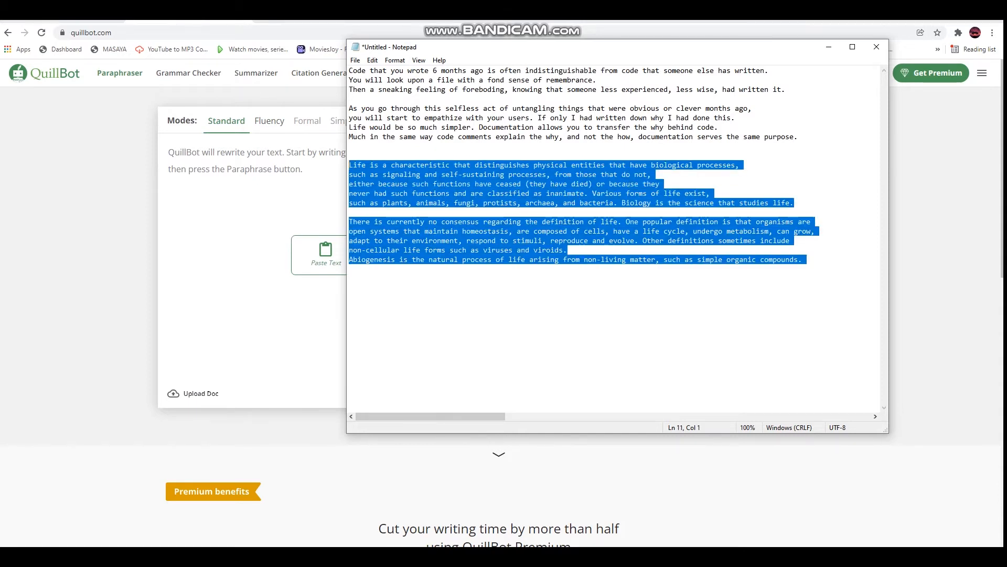
# Step: Paste the copied 137-word biology passage into the Paraphraser input and review it
pyautogui.click(875, 47)
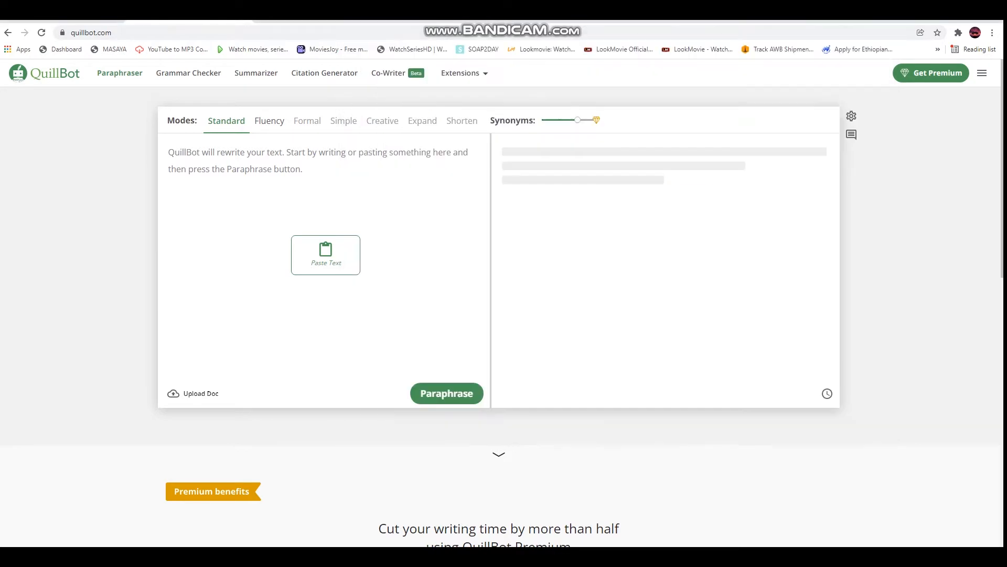
pyautogui.click(326, 254)
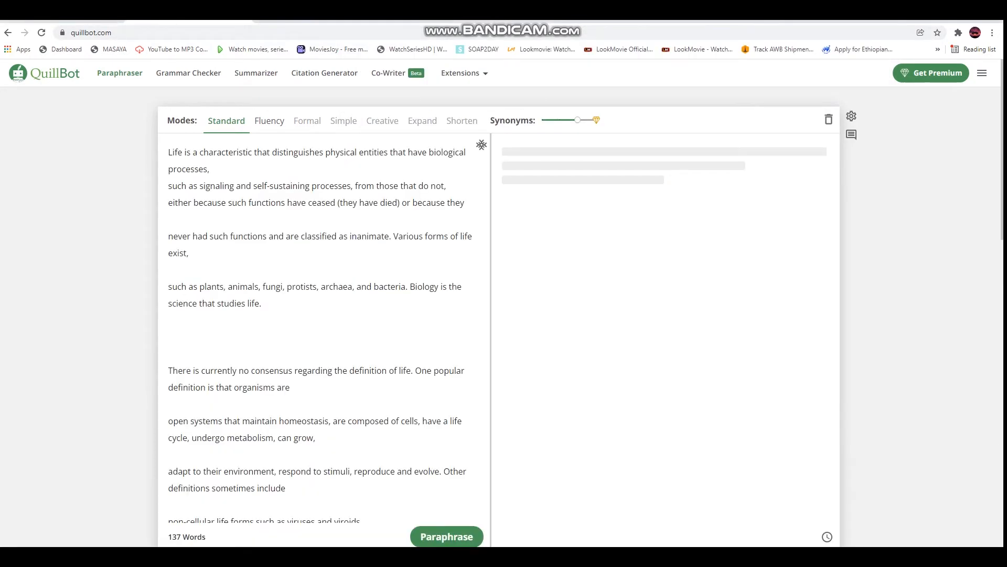
pyautogui.scroll(-3)
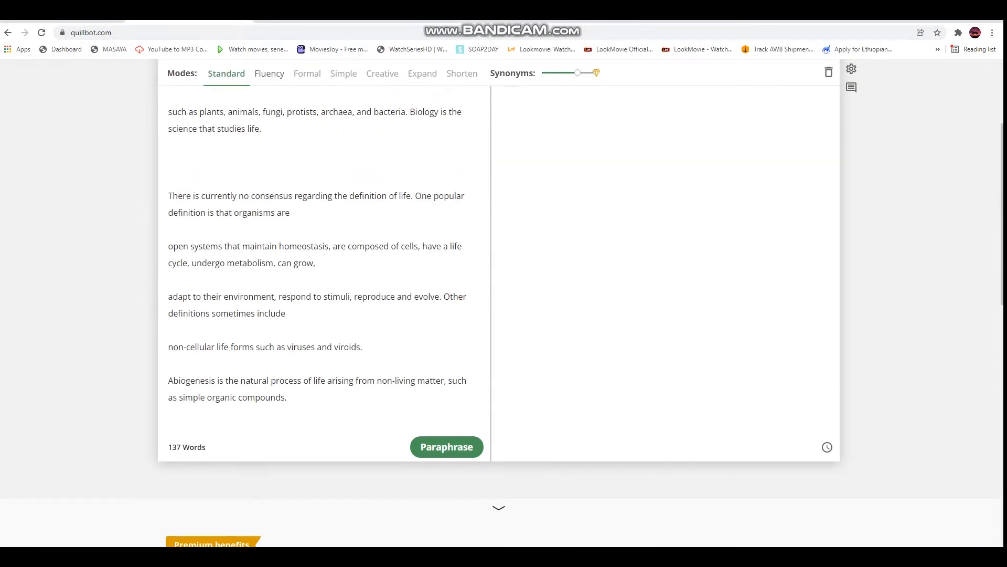
pyautogui.scroll(3)
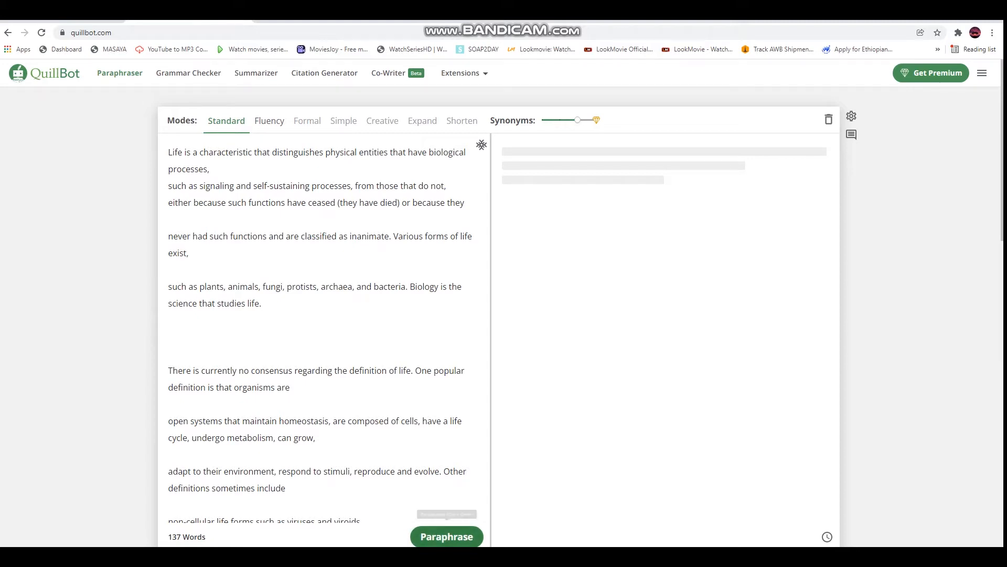
pyautogui.moveTo(446, 536)
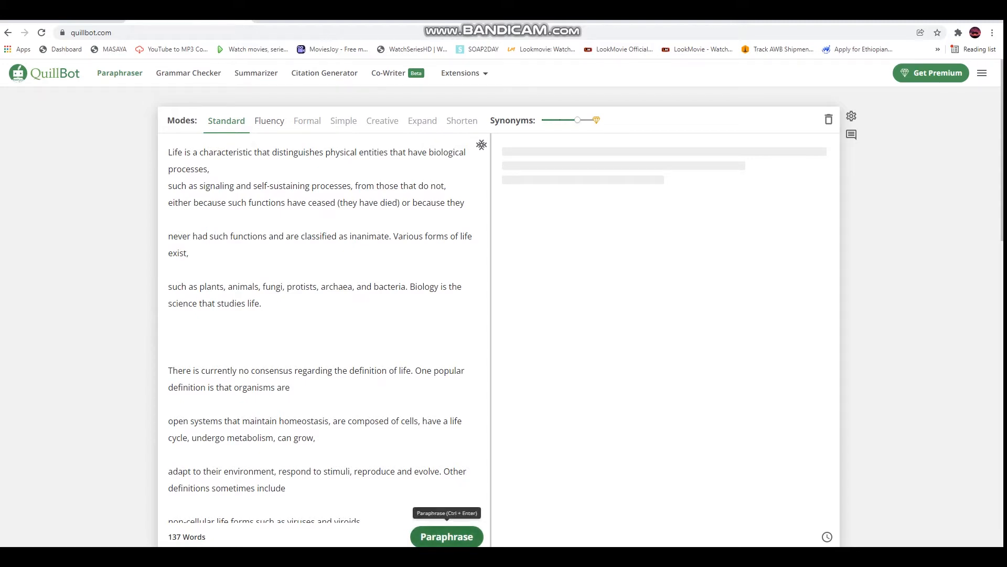
# Step: Paraphrase the passage into a 162-word version and review synonyms for 'feature'
pyautogui.click(446, 536)
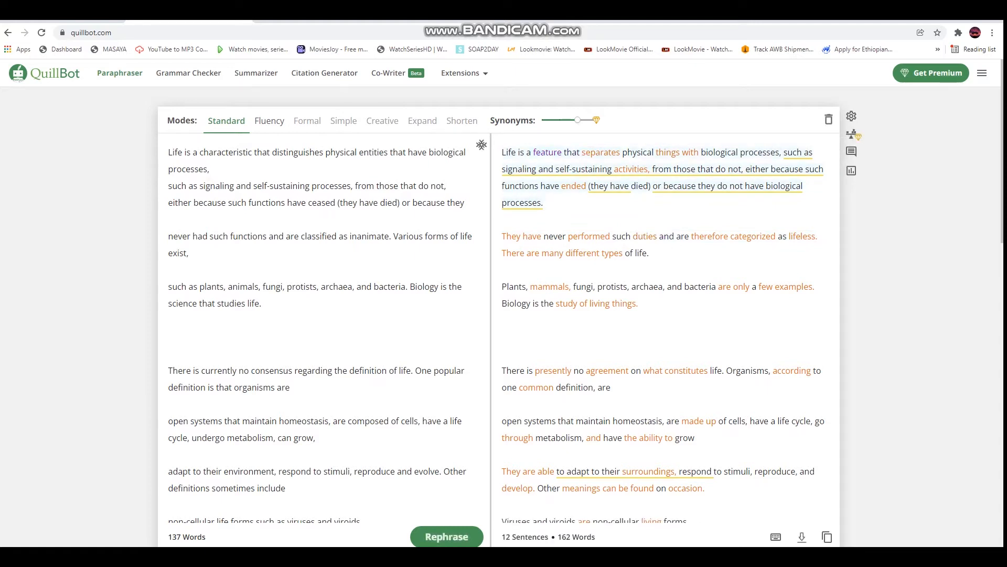
pyautogui.click(547, 152)
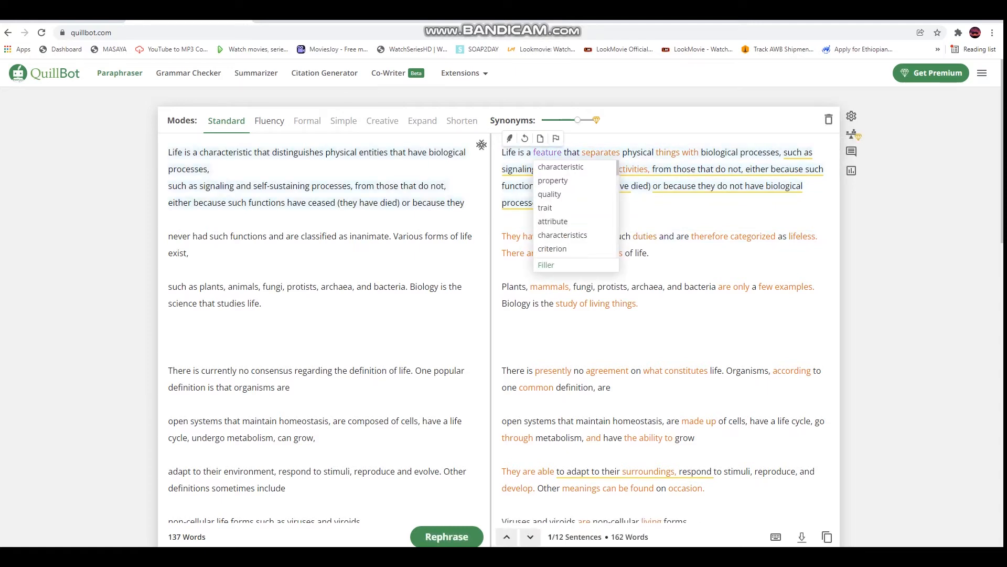
pyautogui.moveTo(552, 181)
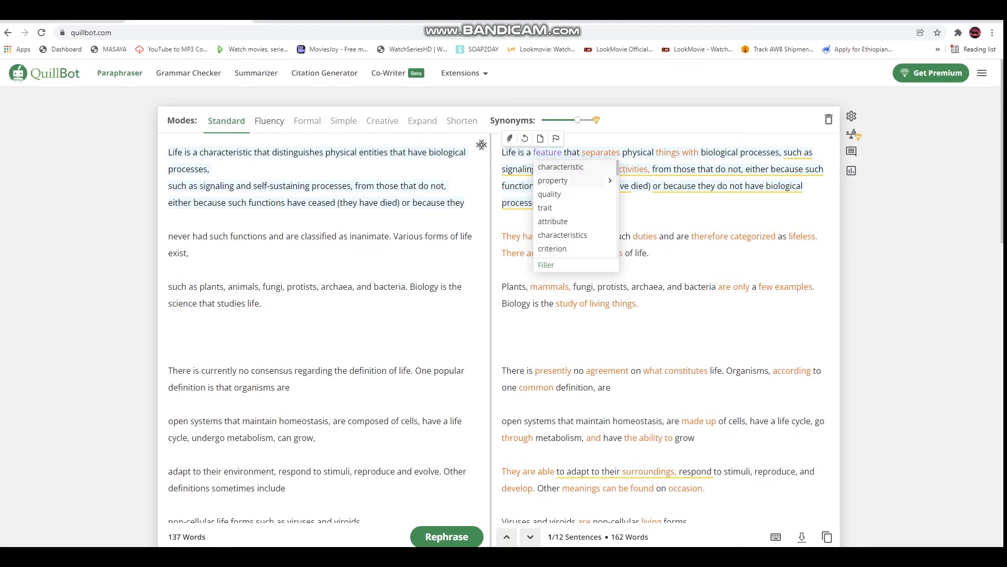
pyautogui.moveTo(561, 167)
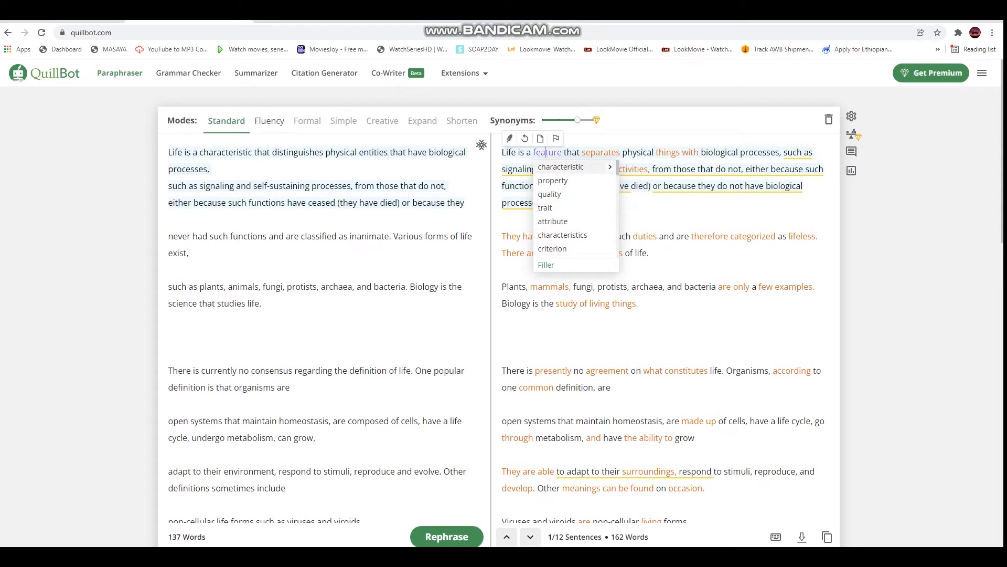
pyautogui.moveTo(552, 181)
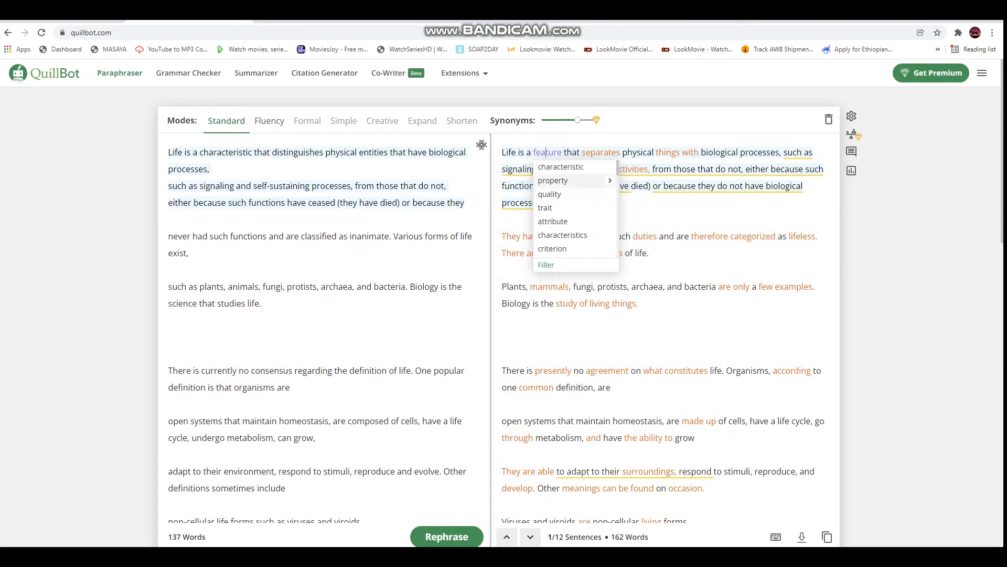
pyautogui.scroll(-3)
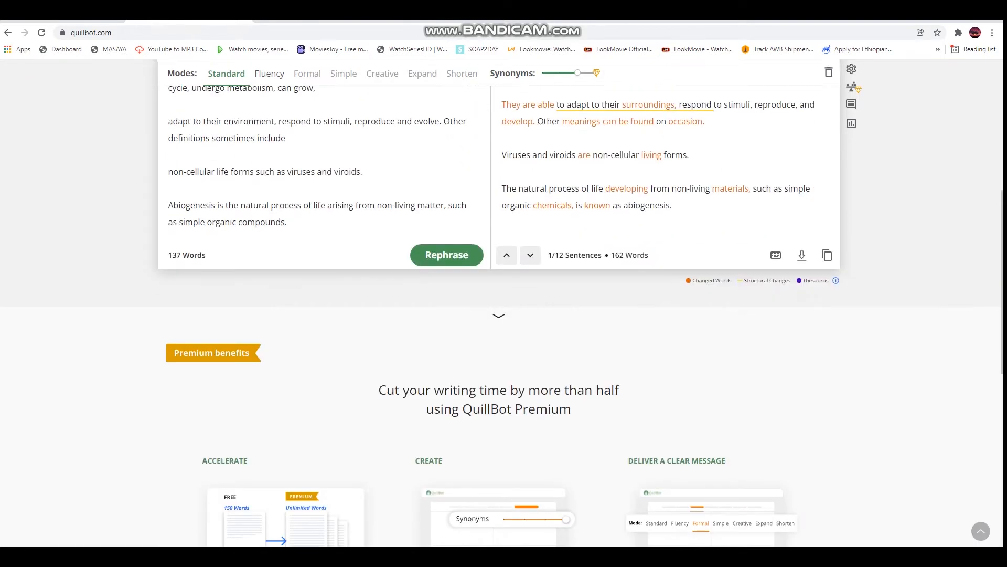
pyautogui.scroll(3)
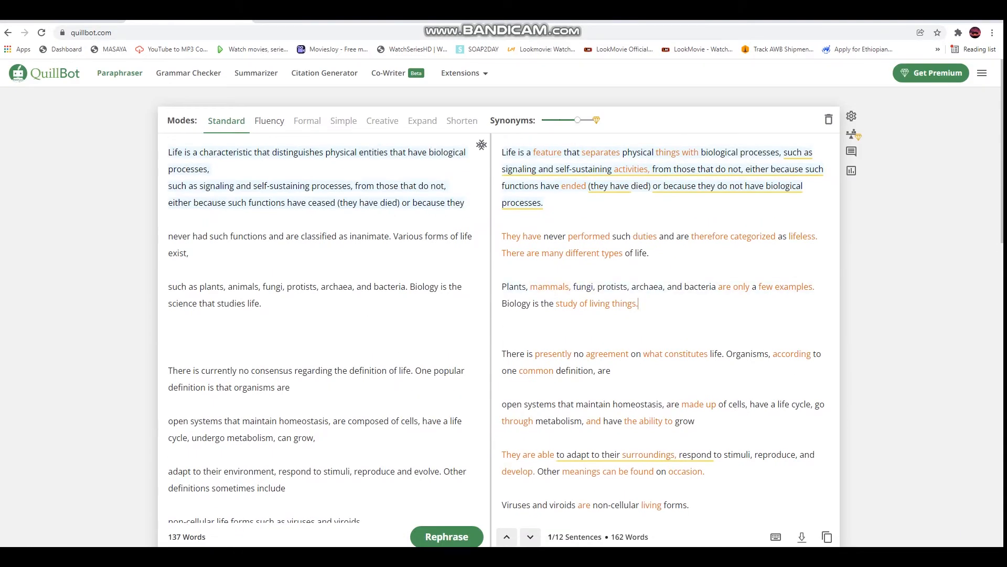
# Step: Fix all 8 grammar errors in the passage and send the corrected text back for paraphrasing
pyautogui.click(188, 72)
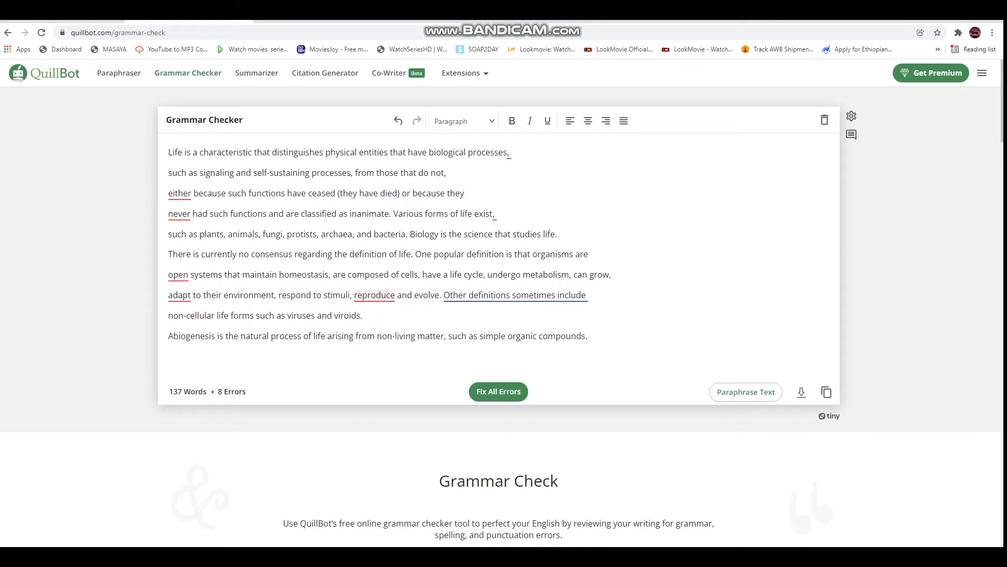
pyautogui.click(498, 391)
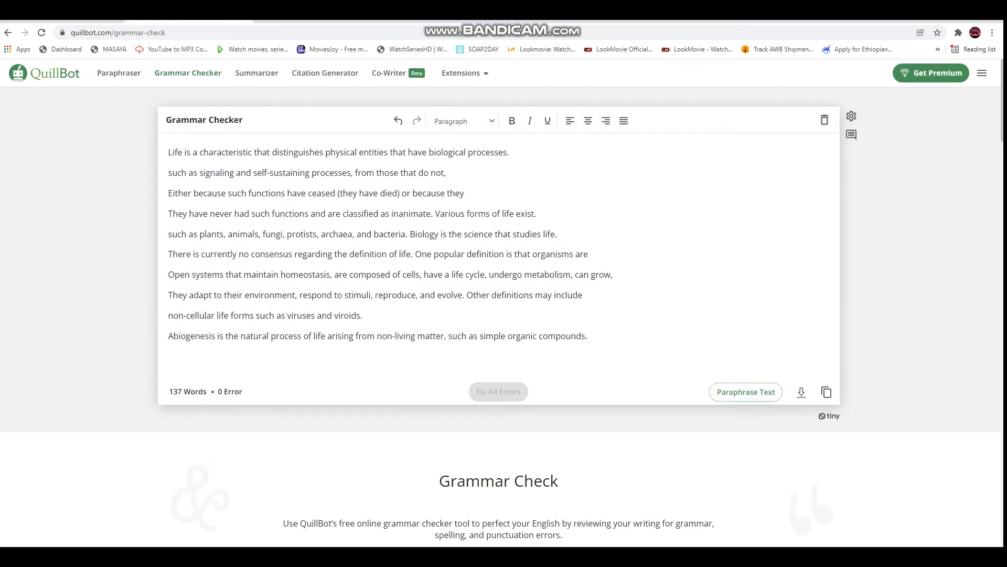
pyautogui.click(745, 391)
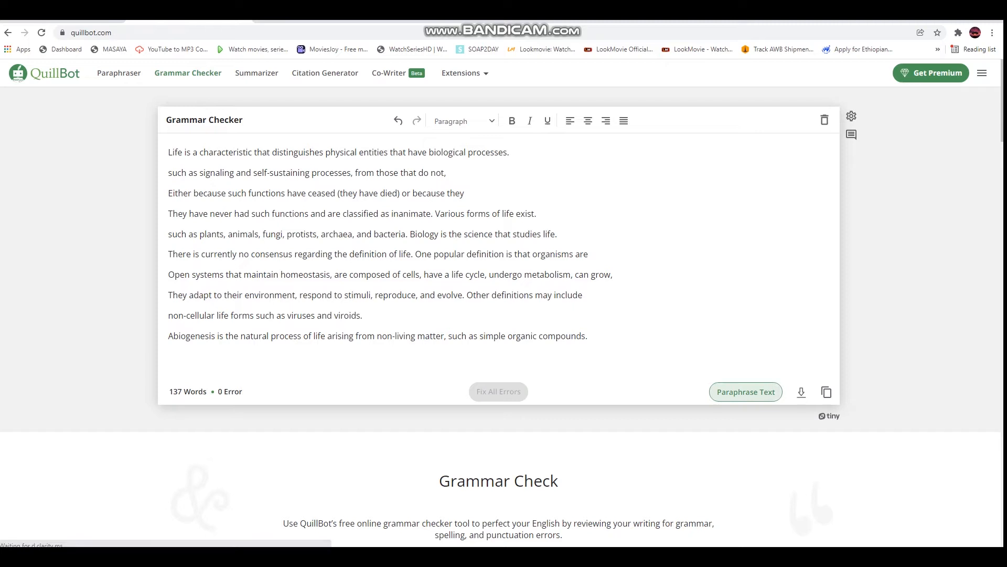
pyautogui.click(745, 392)
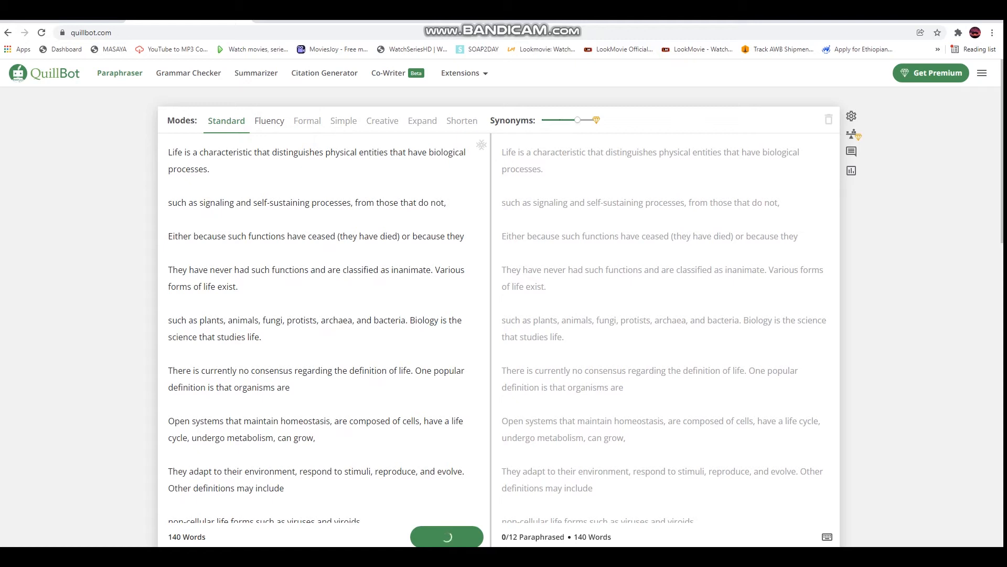
# Step: Summarize the passage in Paragraph mode into a 4-sentence, 47-word summary and send it to the Paraphraser
pyautogui.click(255, 72)
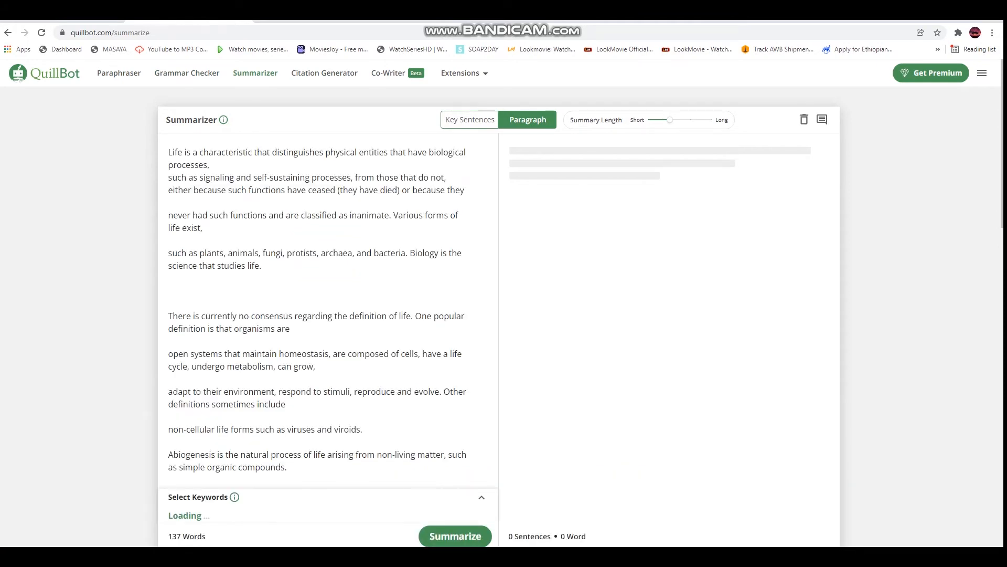
pyautogui.scroll(-3)
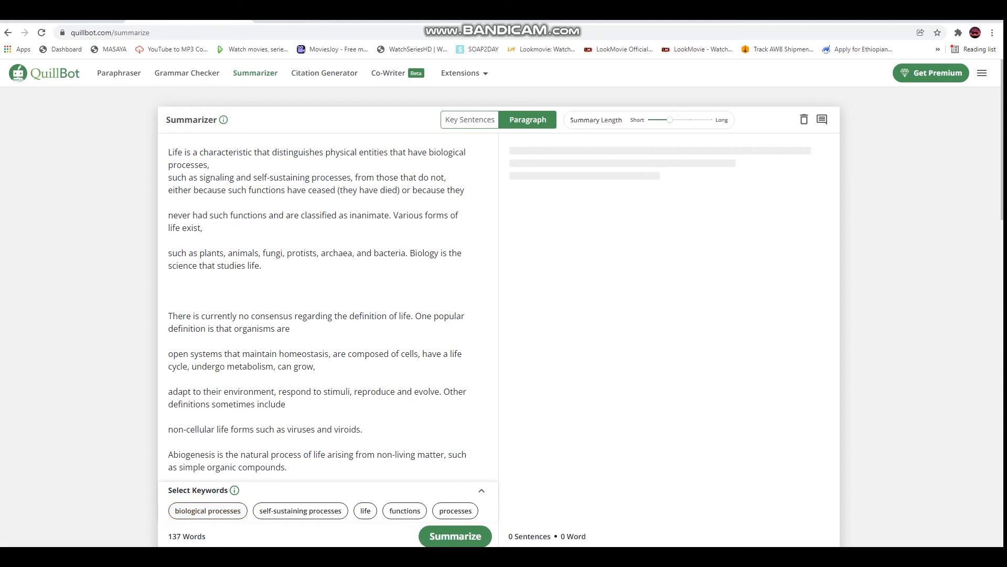
pyautogui.click(299, 510)
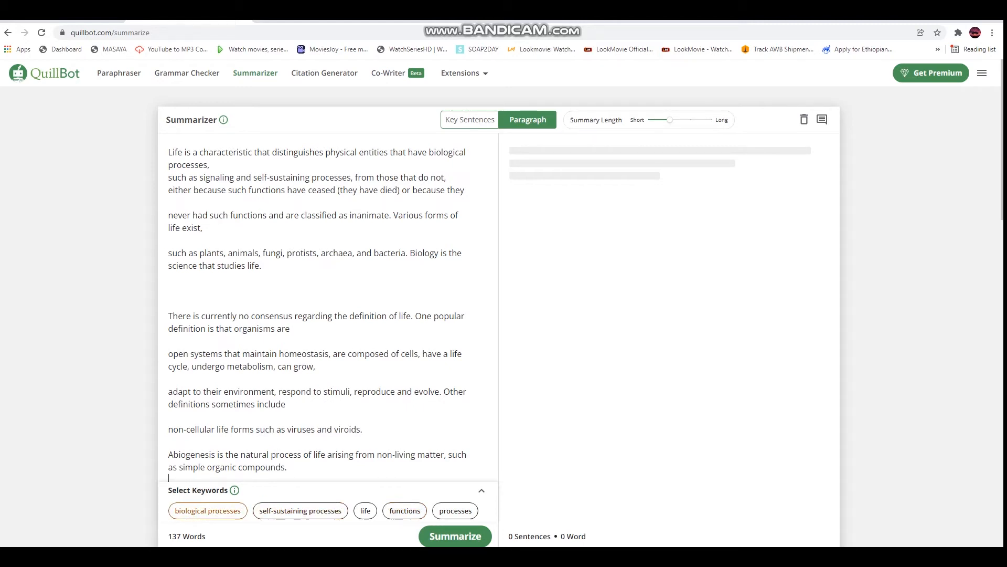
pyautogui.click(404, 510)
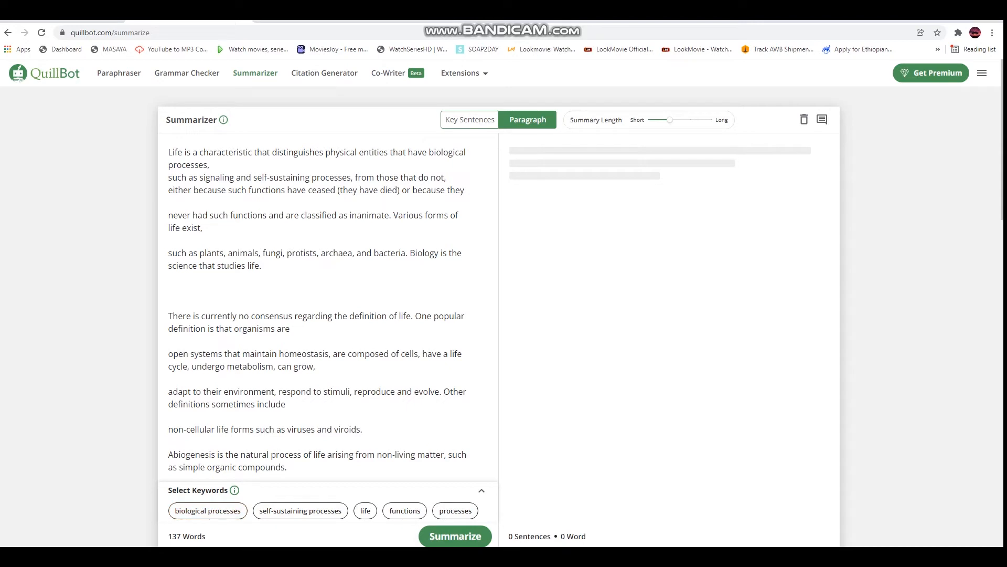
pyautogui.click(454, 536)
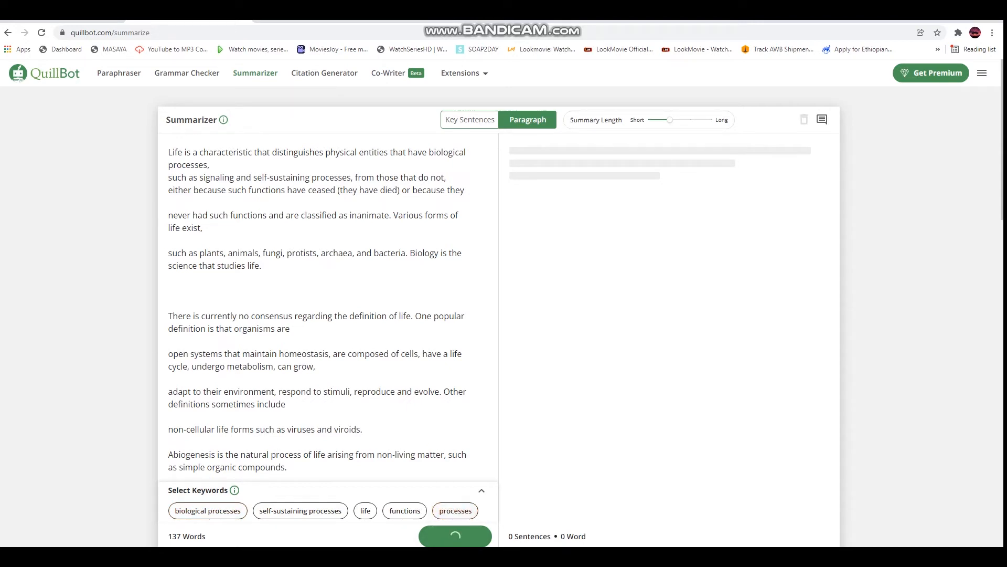
pyautogui.click(454, 536)
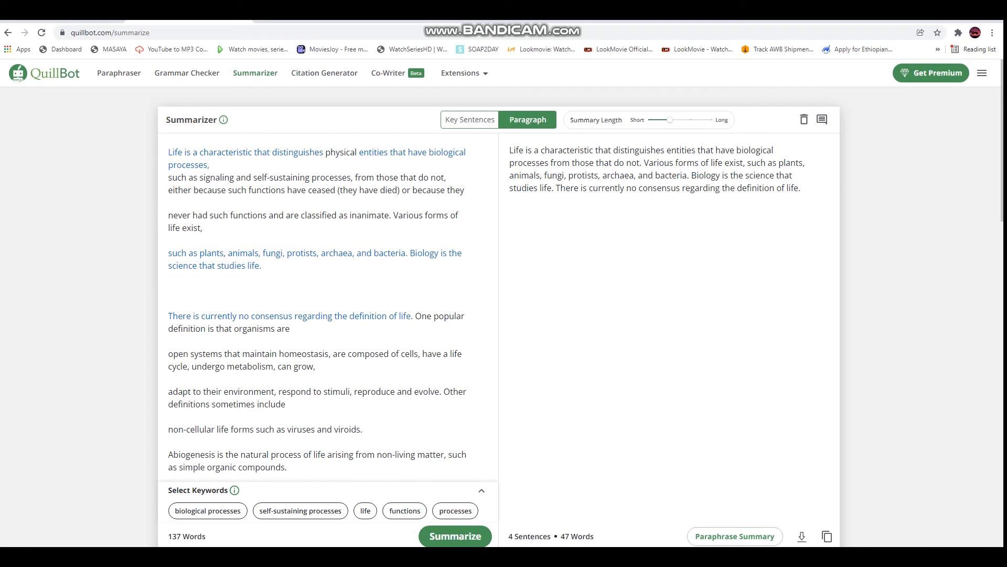
pyautogui.click(735, 536)
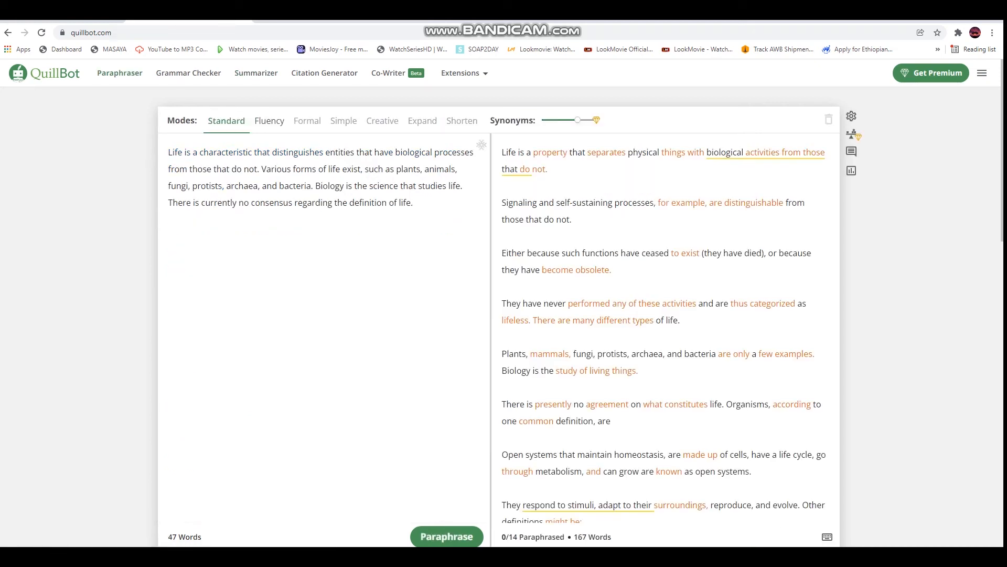
# Step: Leave the paraphrased summary and switch to the InstaText editor tab
pyautogui.click(446, 536)
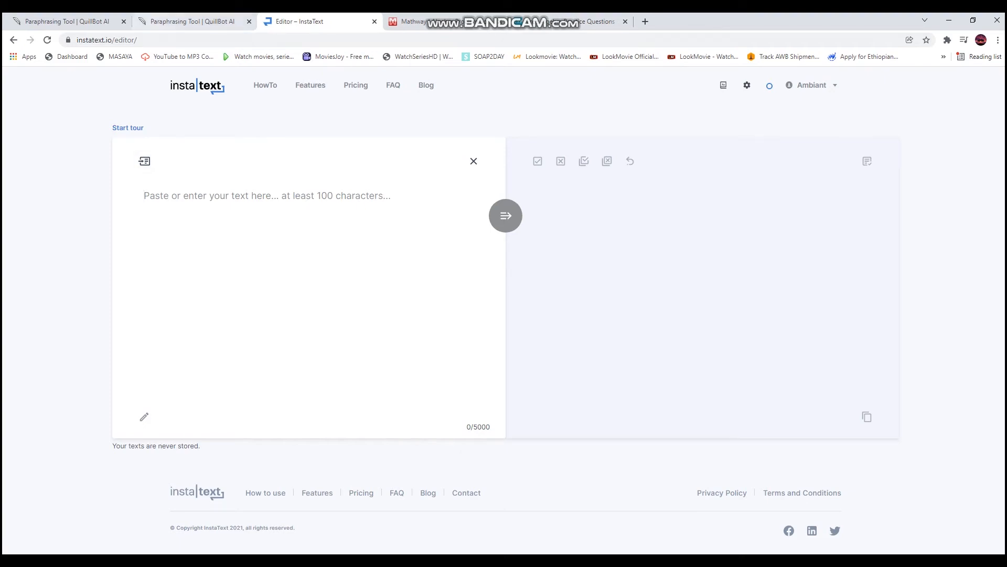
# Step: Bring up the Word document containing the virtue ethics passage
pyautogui.click(266, 195)
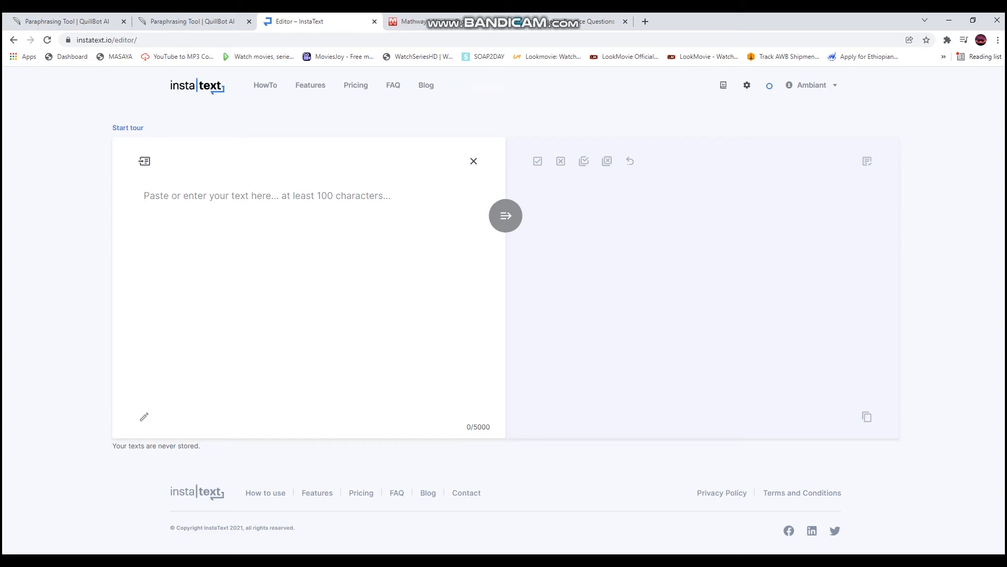
pyautogui.click(144, 195)
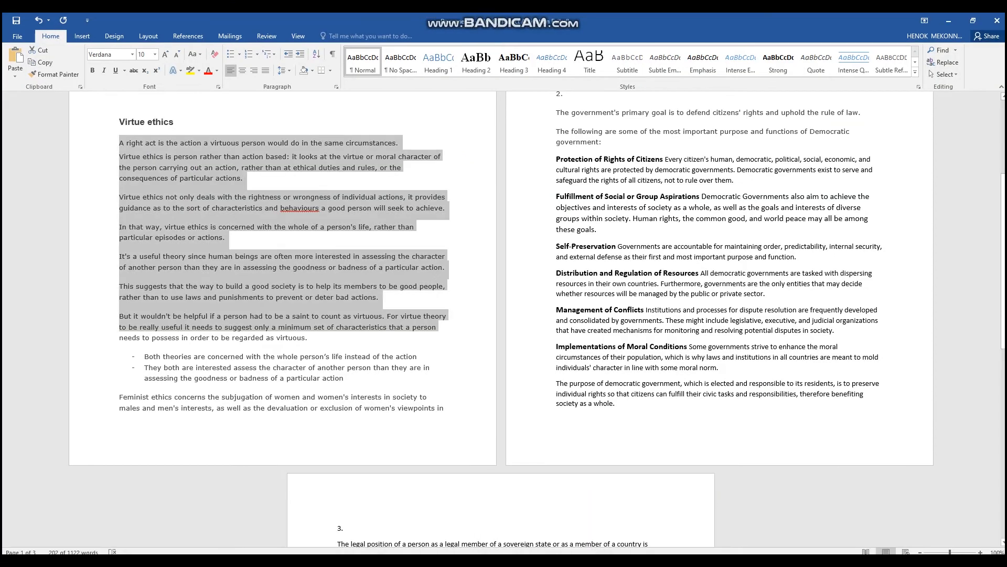
# Step: Paste the 1144-character virtue ethics passage into InstaText and run Improve Text on it
pyautogui.click(303, 21)
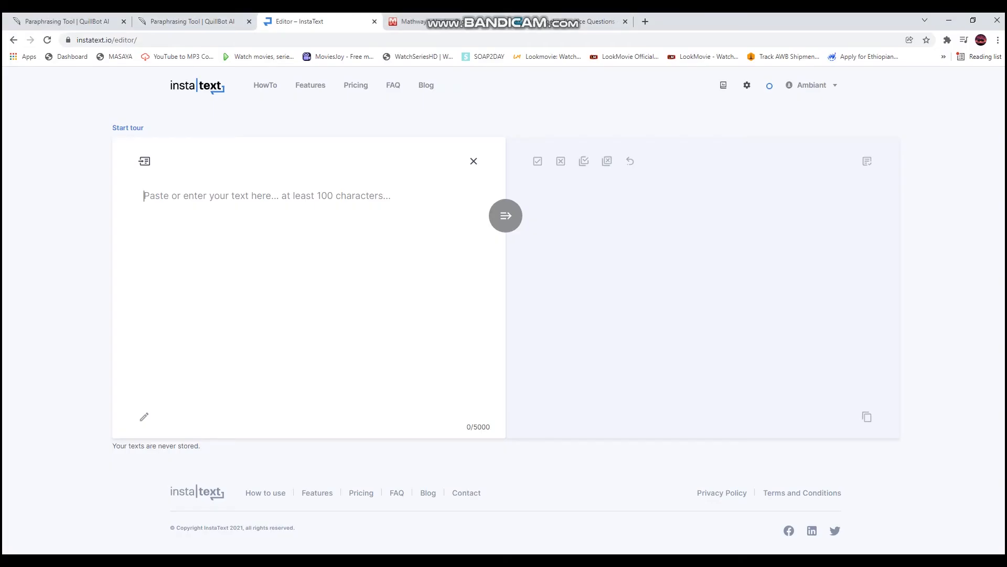
pyautogui.write('A right act is the action a virtuous person would do in the same circumstances.')
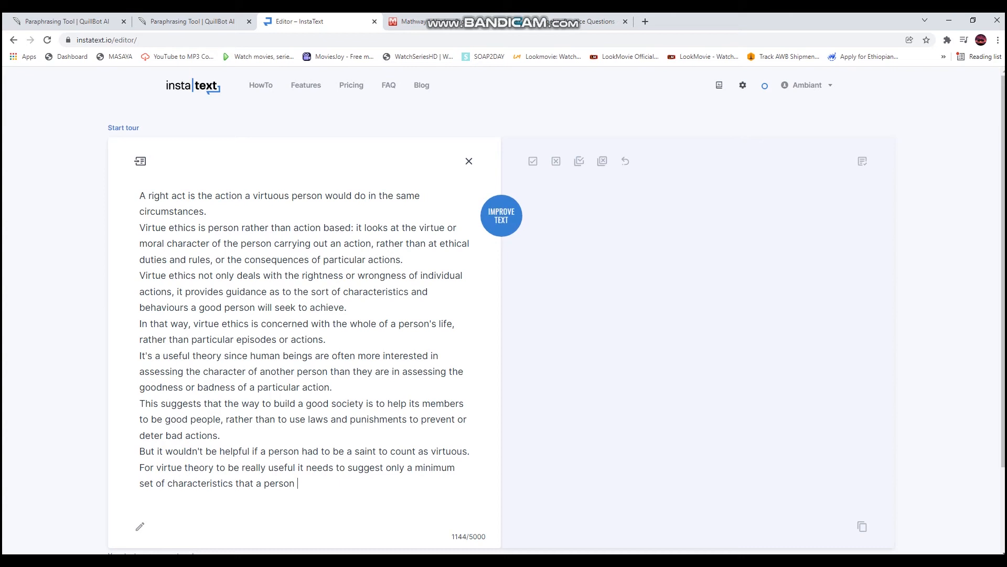
pyautogui.click(500, 215)
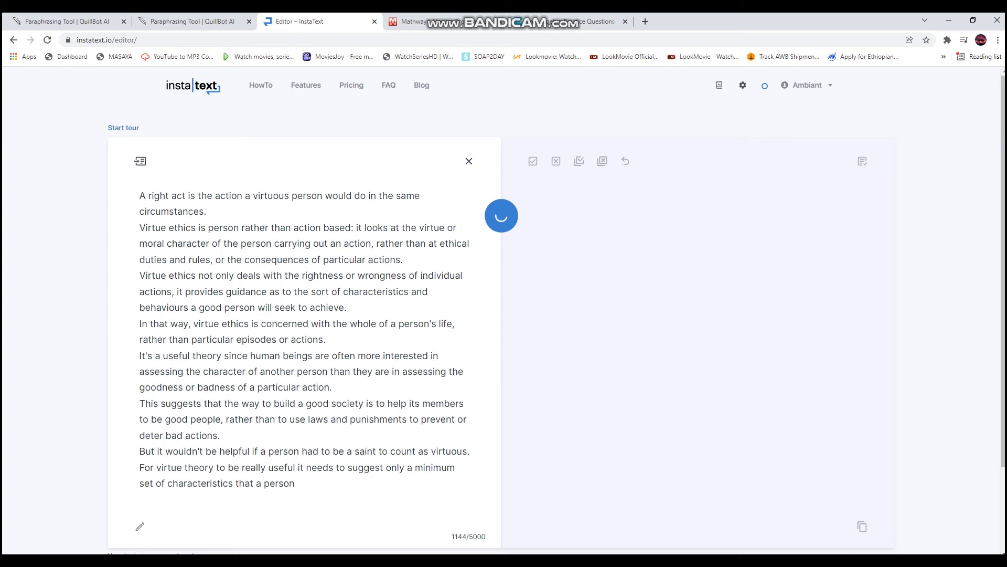
pyautogui.click(501, 215)
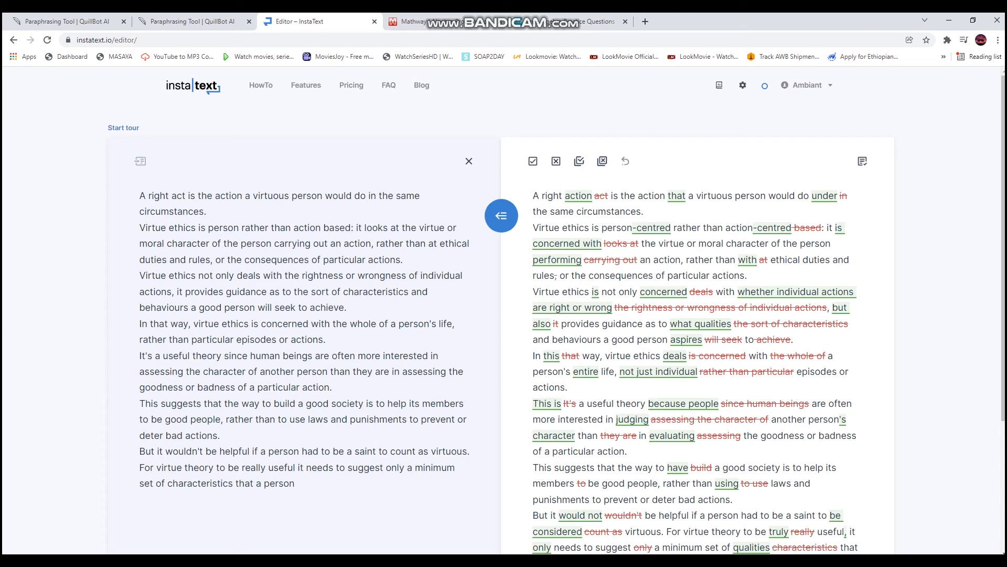
pyautogui.moveTo(533, 162)
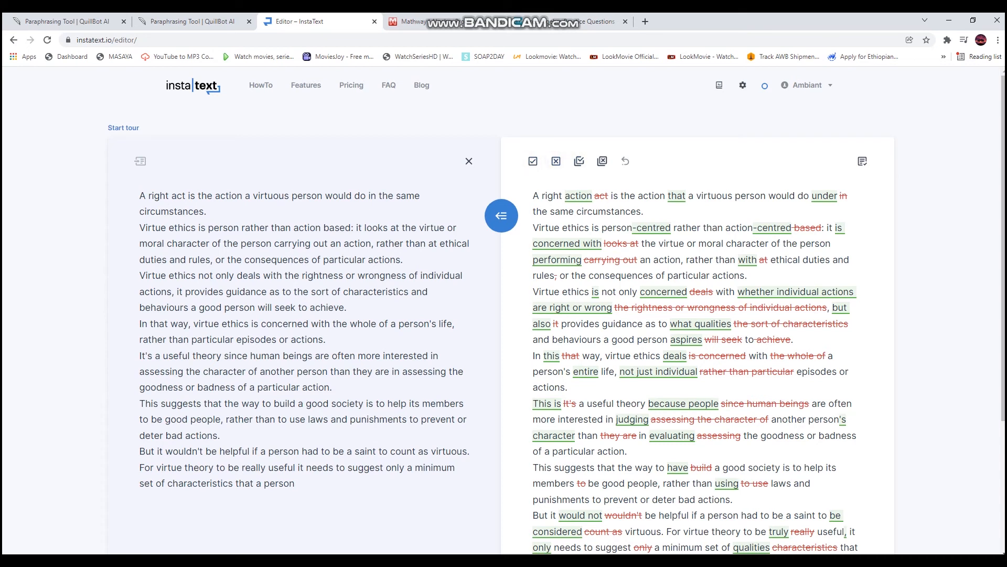
# Step: Review the improved InstaText passage, then move to the Mathway Algebra solver tab
pyautogui.click(578, 160)
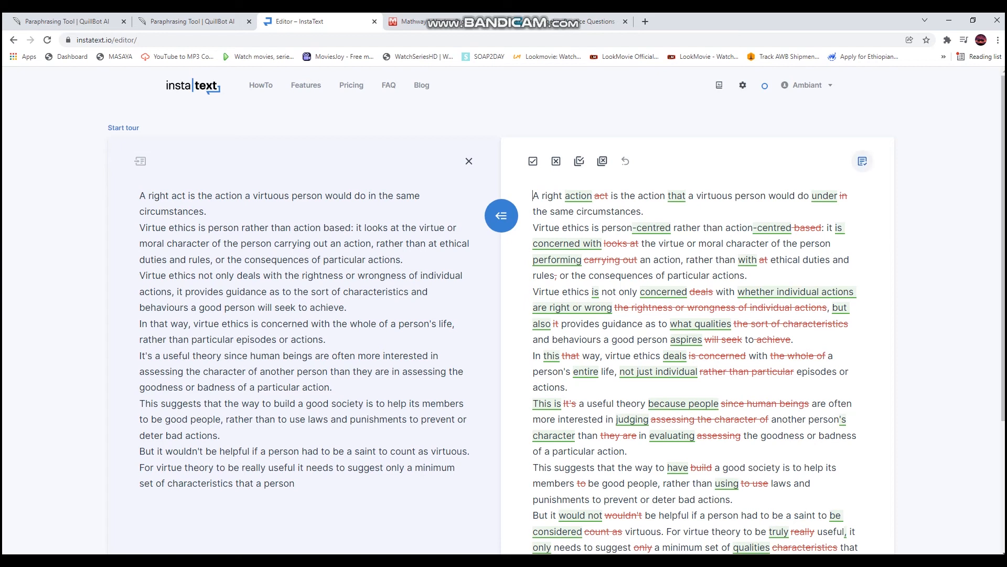
pyautogui.moveTo(863, 162)
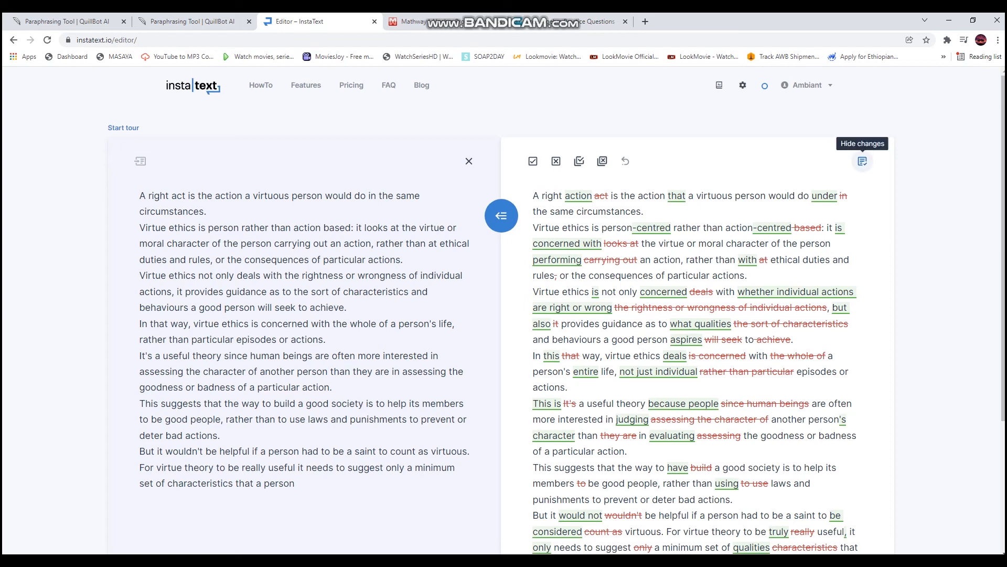
pyautogui.click(442, 21)
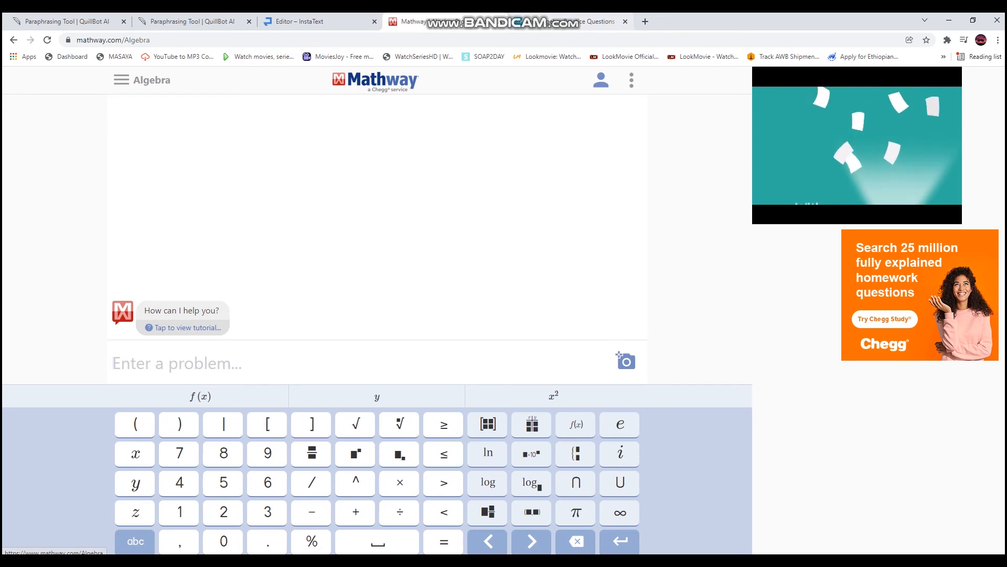
# Step: Take question 4 from the practice page and submit 5(z+1)=3(z+2)+11 in Mathway
pyautogui.click(508, 21)
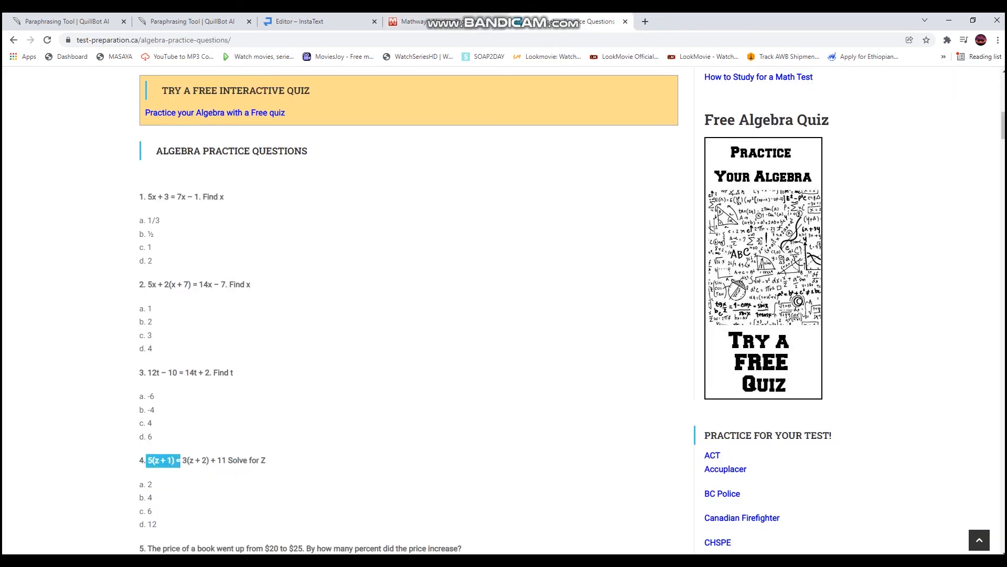
pyautogui.click(494, 21)
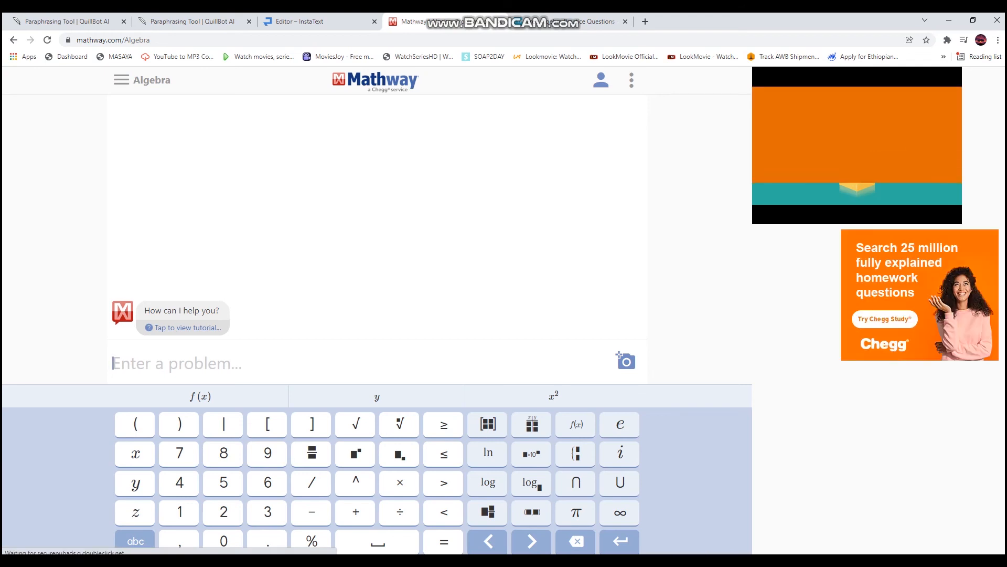
pyautogui.write('5(z+1)=3(z+2)+11')
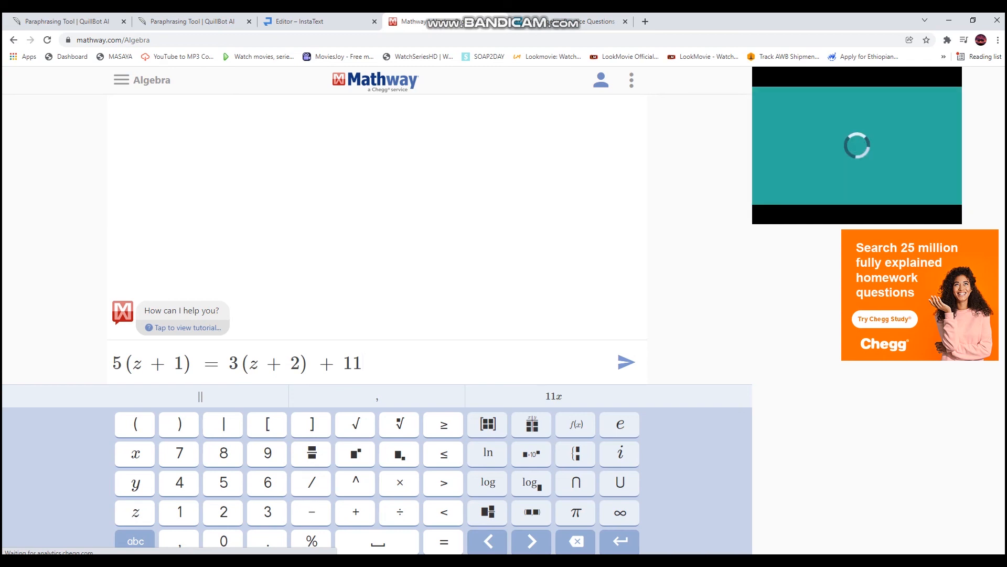
pyautogui.click(624, 362)
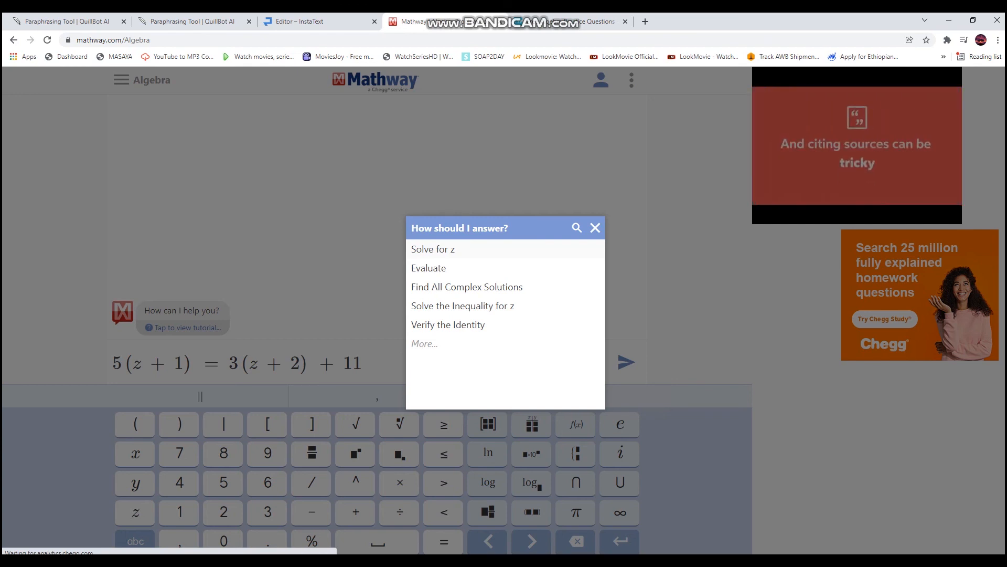
# Step: Choose Solve for z and get the solution z = 6
pyautogui.click(432, 248)
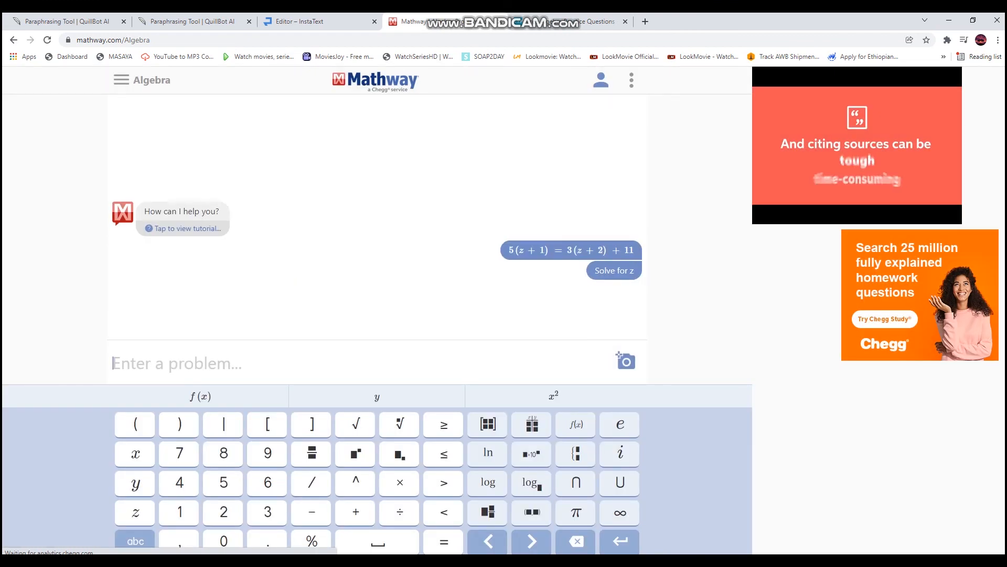
pyautogui.click(612, 269)
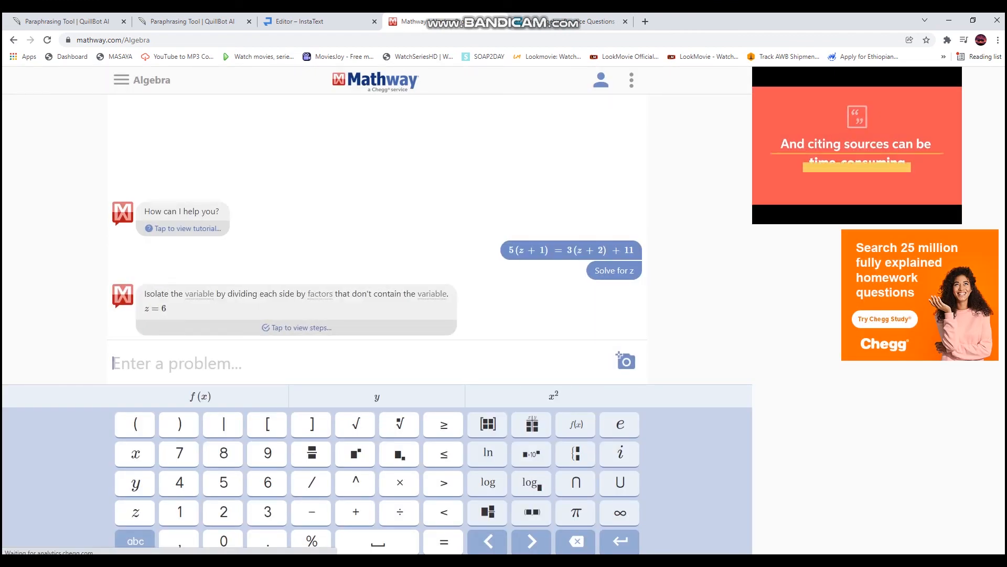